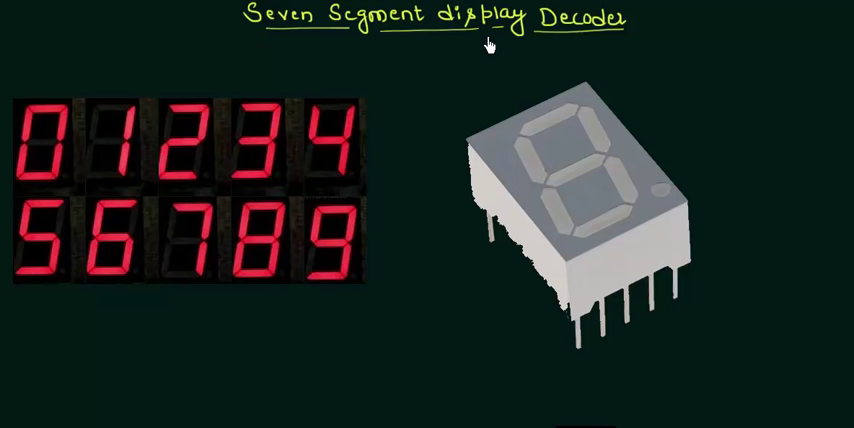
pyautogui.moveTo(402, 78)
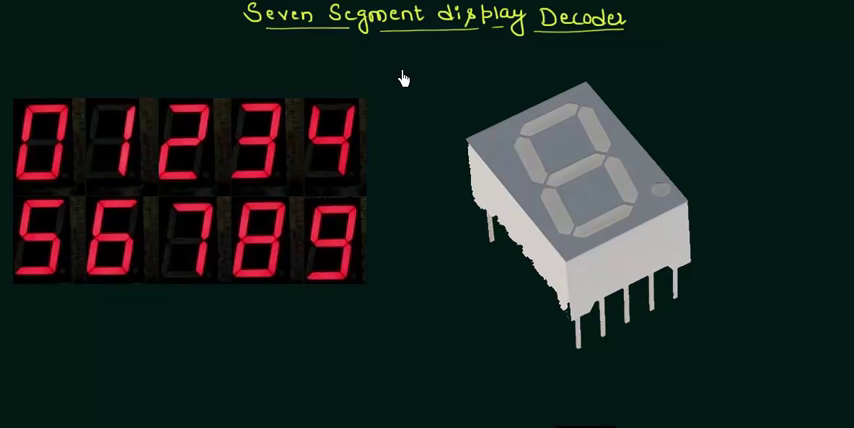
pyautogui.moveTo(634, 209)
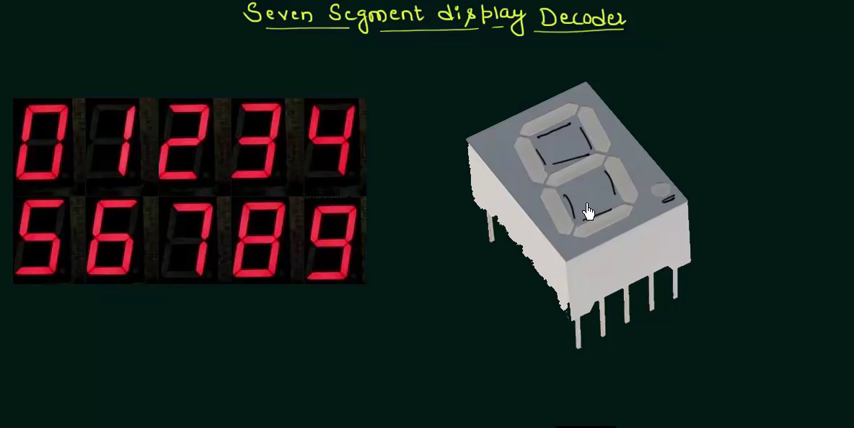
pyautogui.moveTo(557, 145)
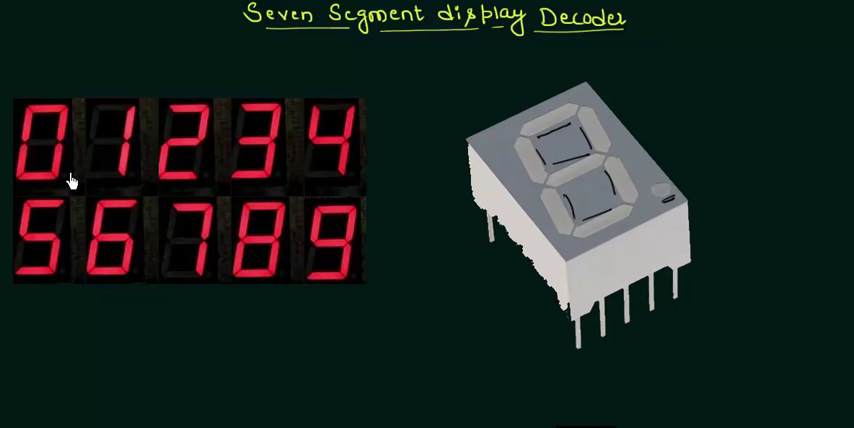
pyautogui.moveTo(135, 140)
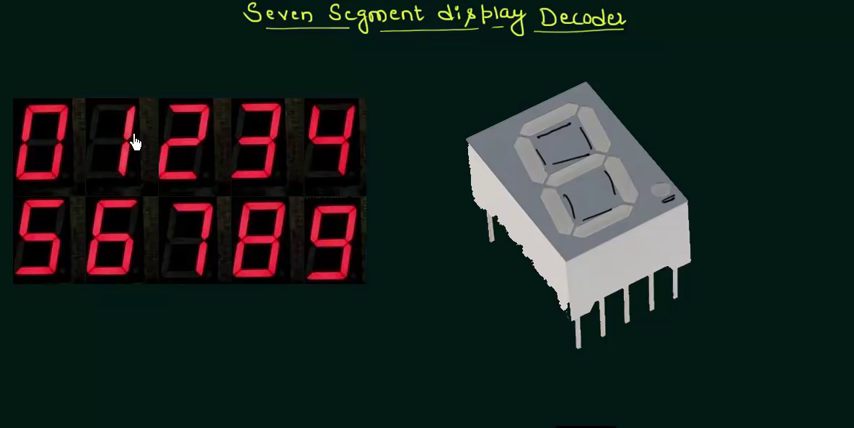
pyautogui.moveTo(570, 140)
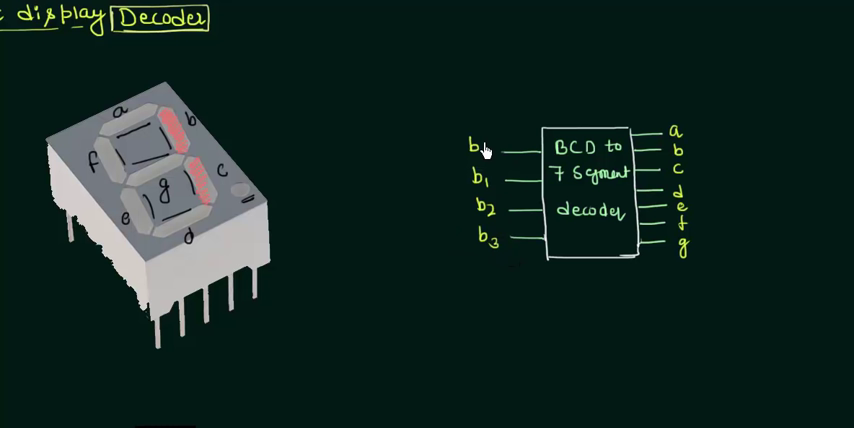
pyautogui.moveTo(608, 170)
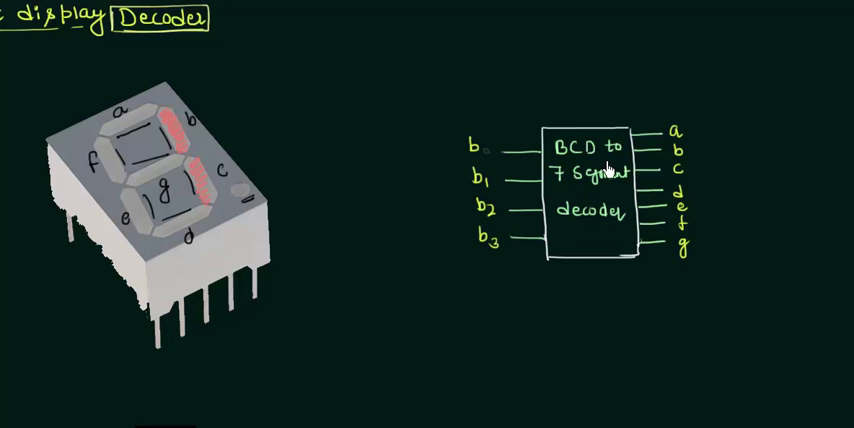
pyautogui.moveTo(595, 200)
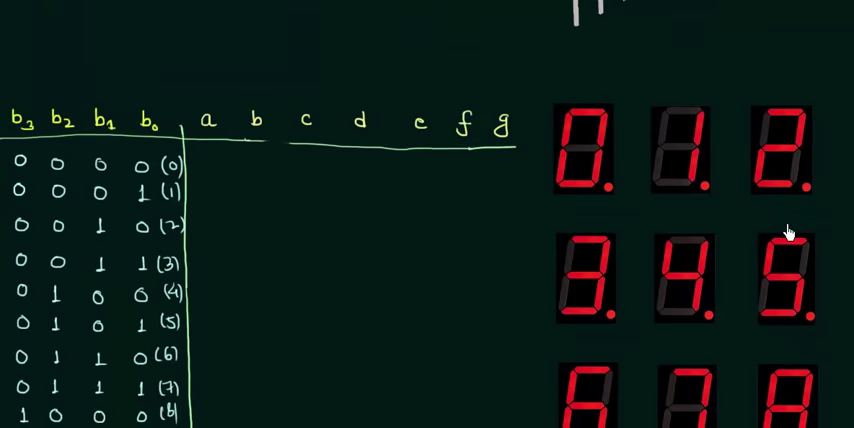
pyautogui.scroll(-3)
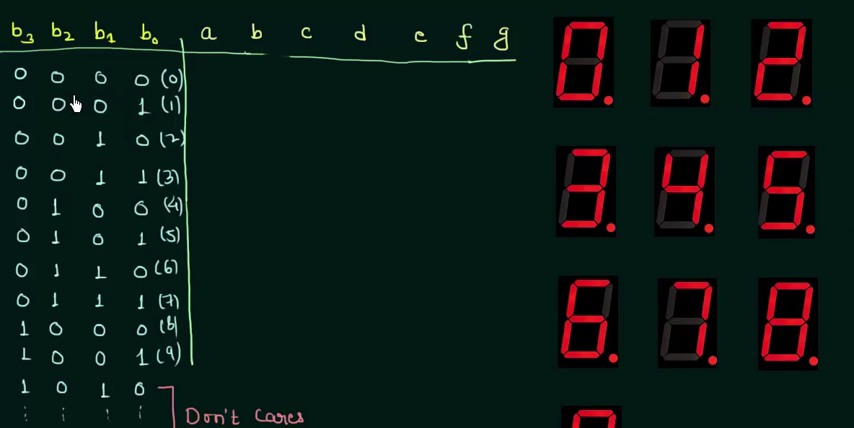
pyautogui.moveTo(590, 70)
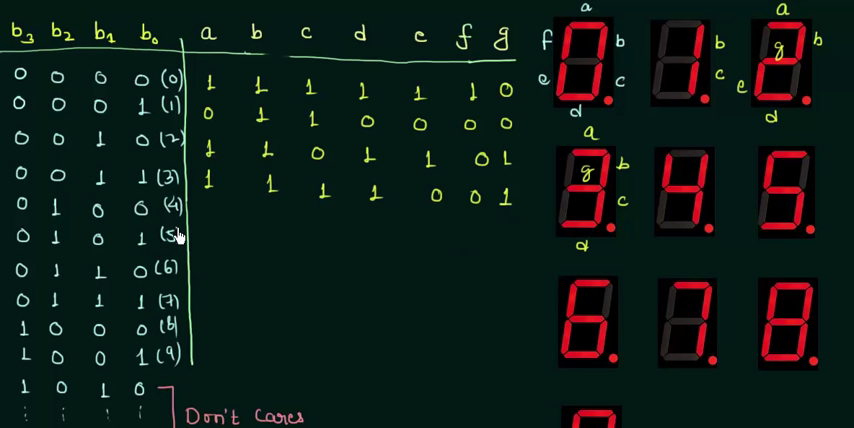
pyautogui.moveTo(665, 175)
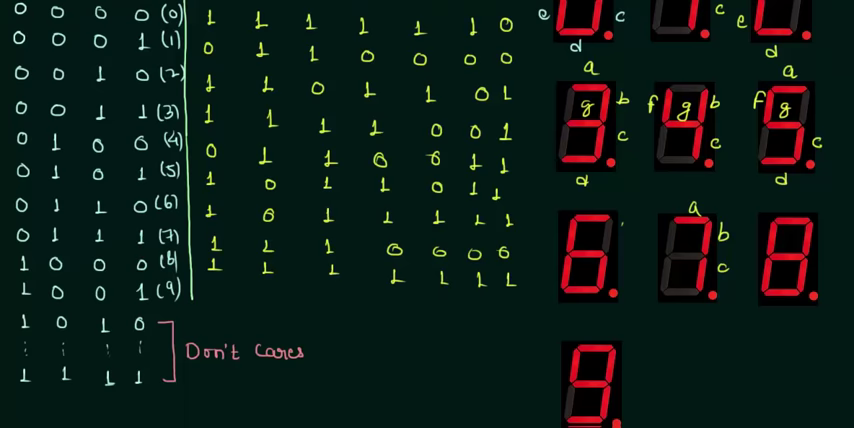
pyautogui.scroll(-3)
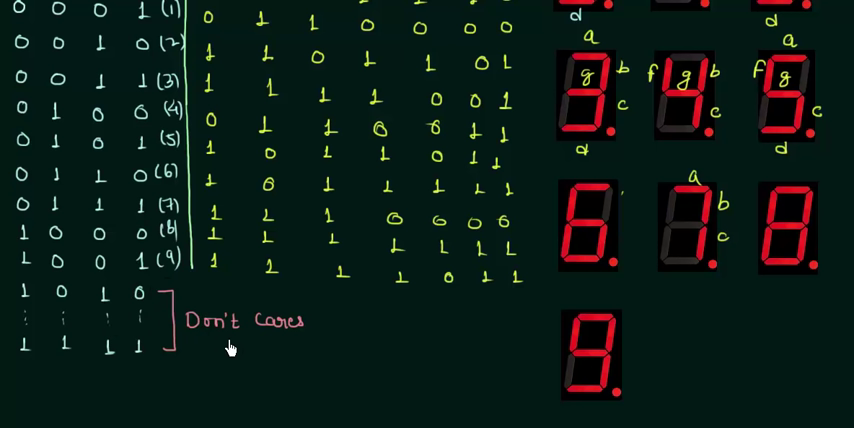
pyautogui.write('14')
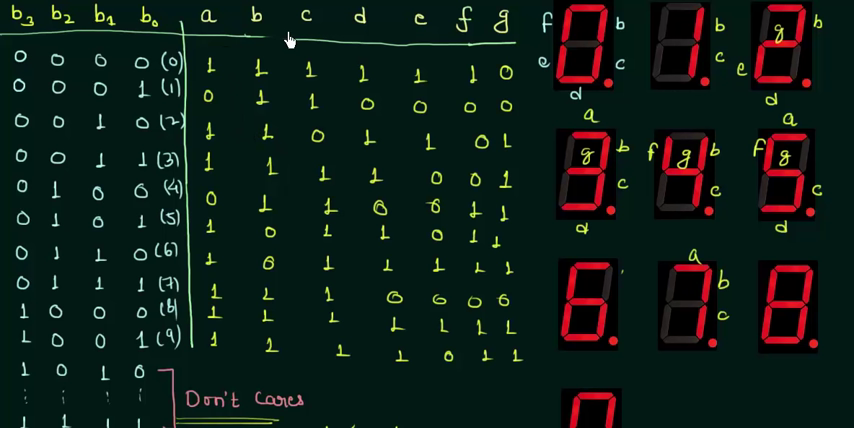
pyautogui.moveTo(225, 113)
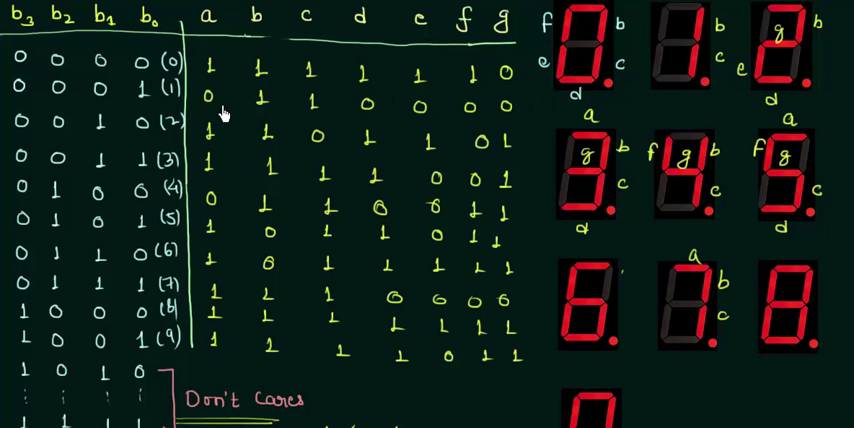
pyautogui.moveTo(233, 125)
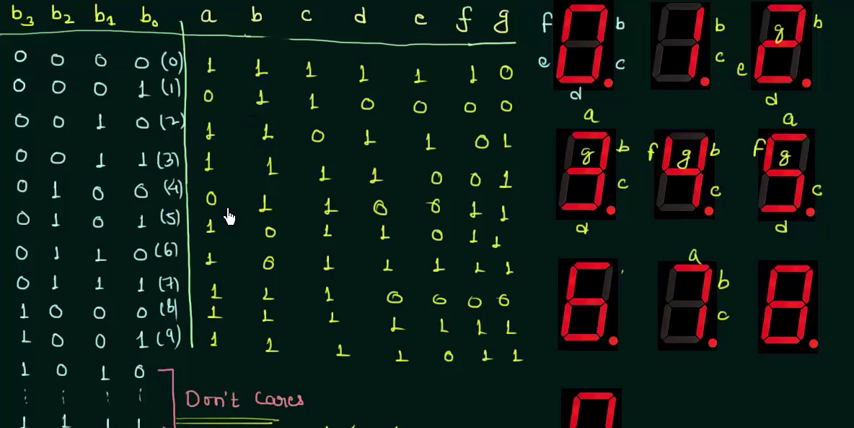
pyautogui.moveTo(213, 100)
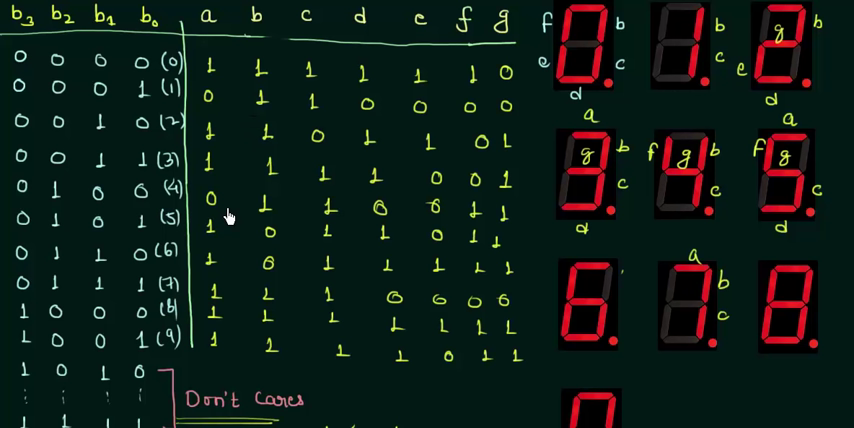